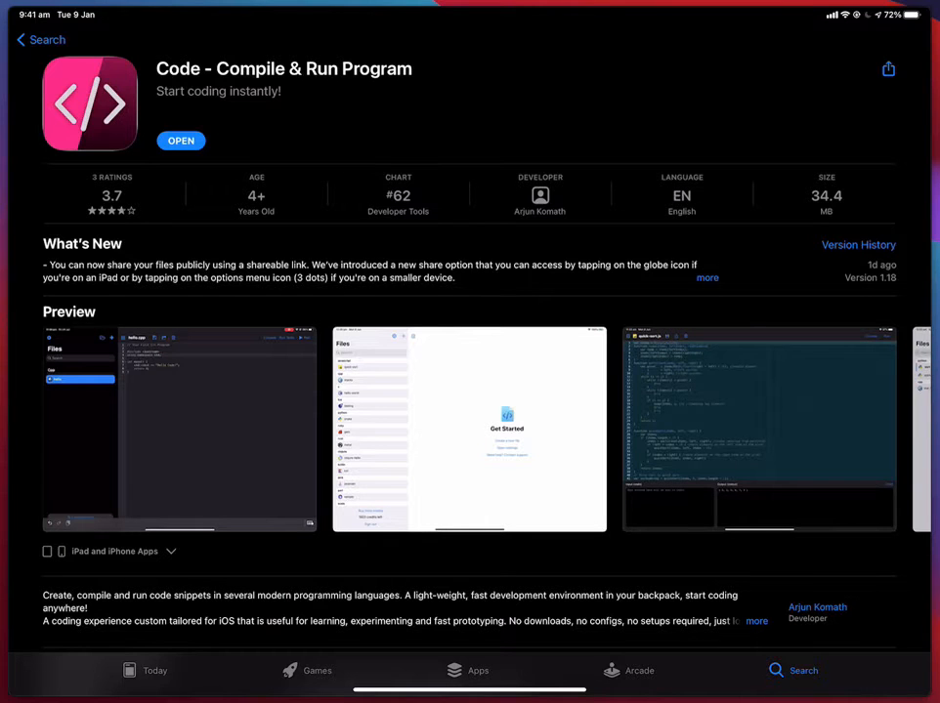
Step: Launch Code - Compile & Run Program from its App Store page
left_click(180, 141)
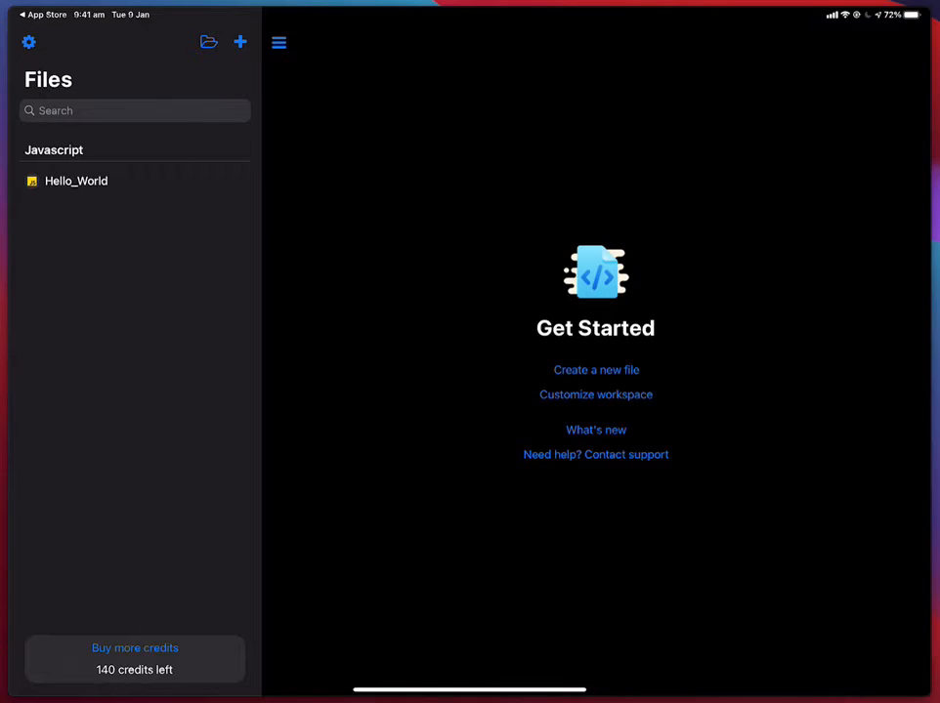
Step: Run the Hello_World.js sample, printing "Hello Code!", and return to the editor
left_click(77, 179)
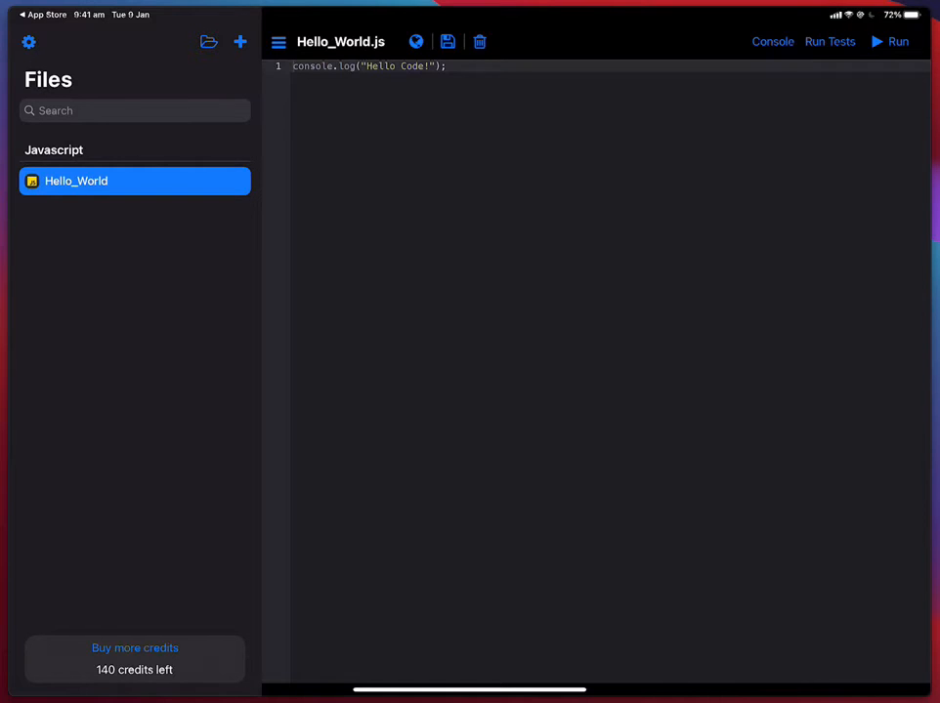
left_click(899, 41)
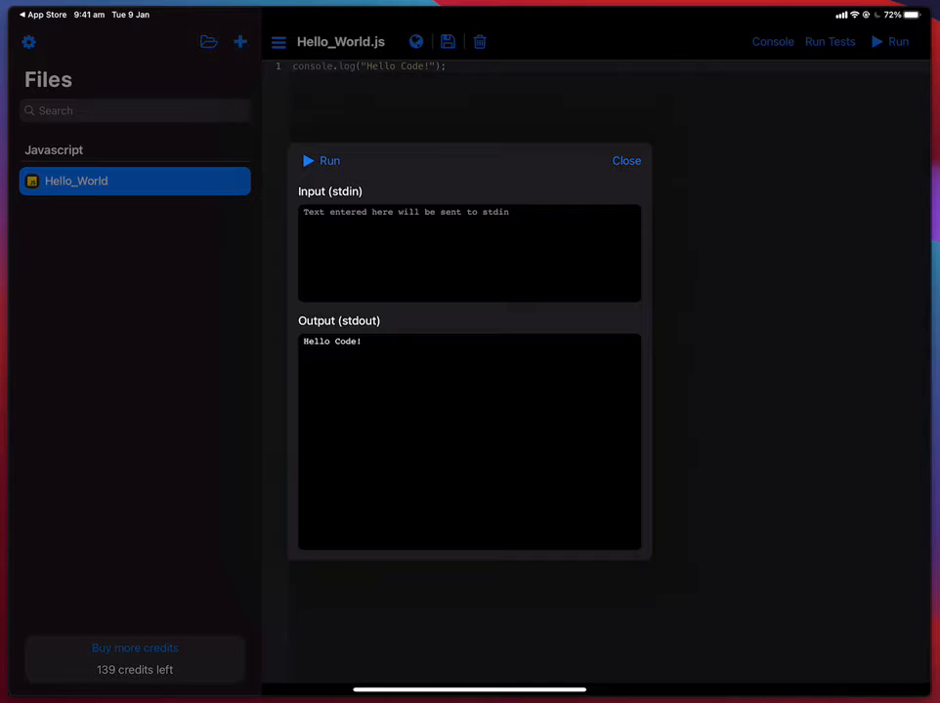
left_click(626, 160)
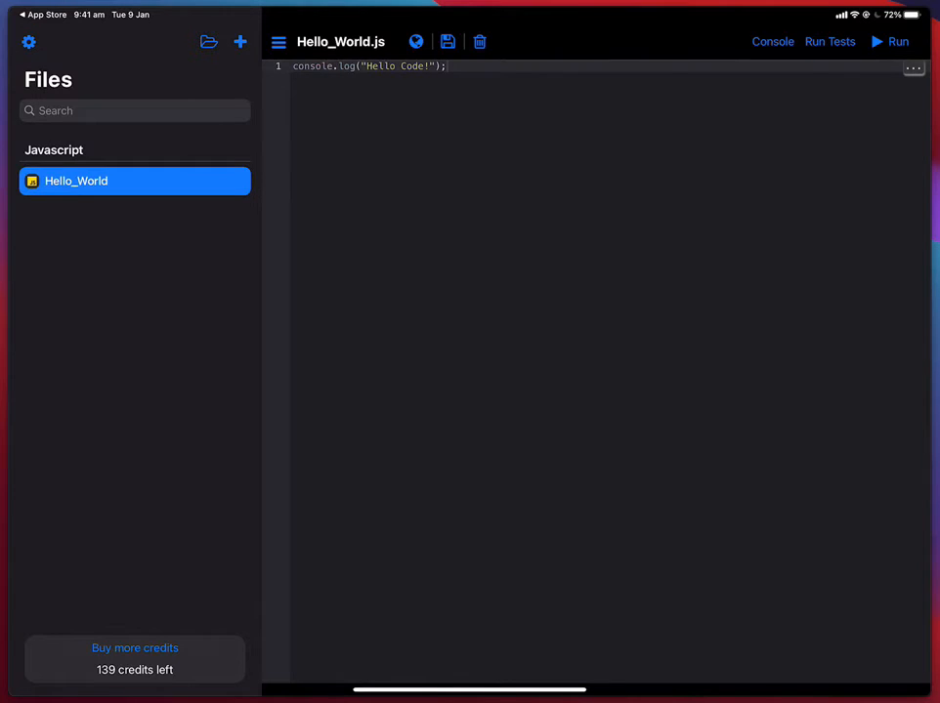
Step: Create a new cpp file named star_triangle with the starter Hello Code! program
left_click(239, 41)
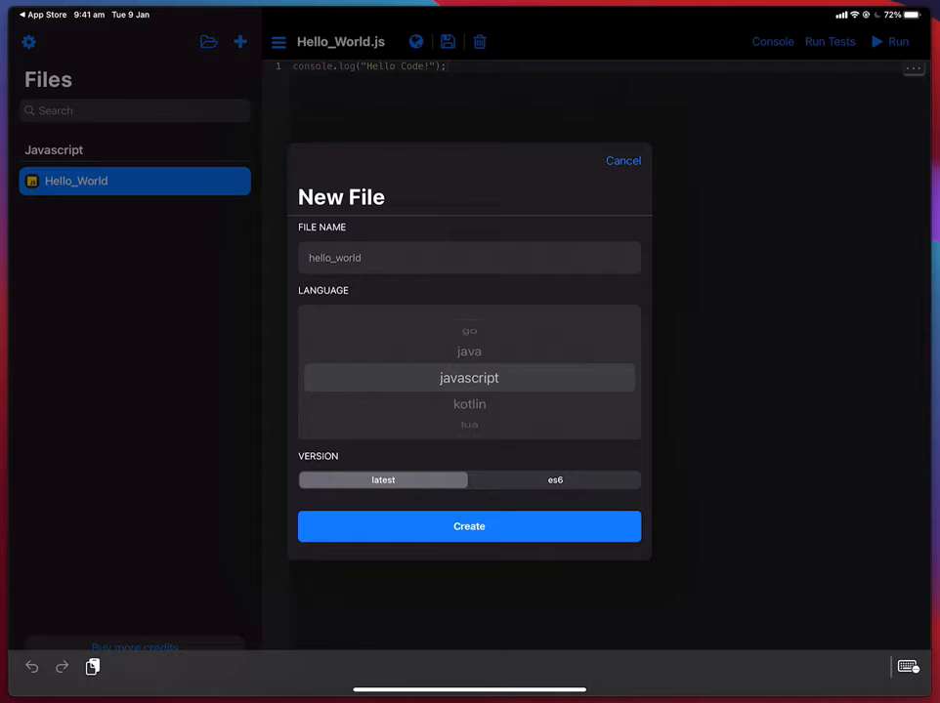
type("star_triangle")
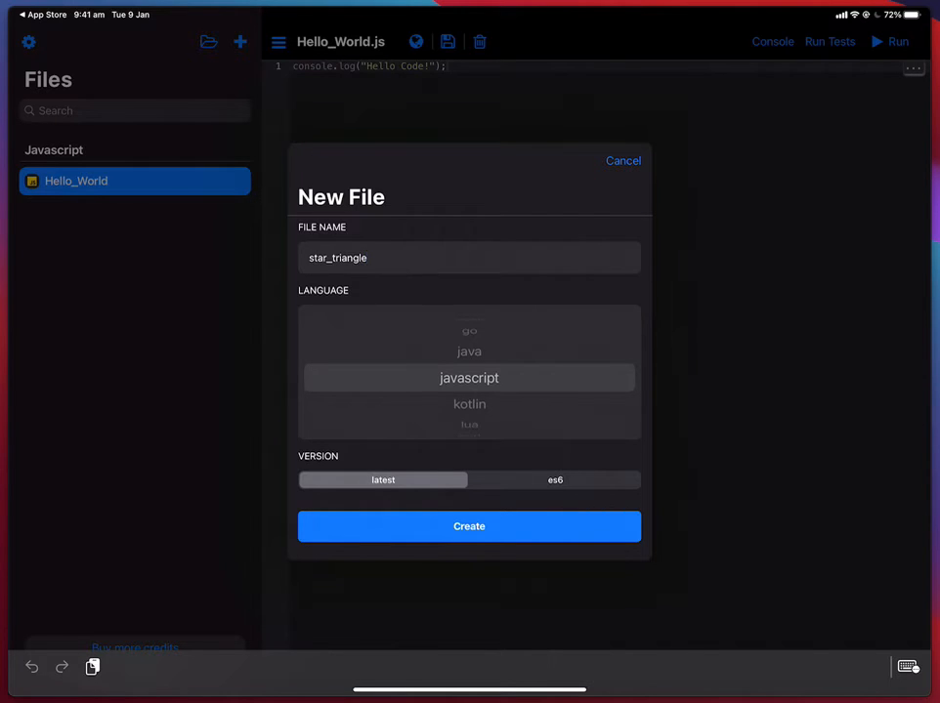
left_click(469, 528)
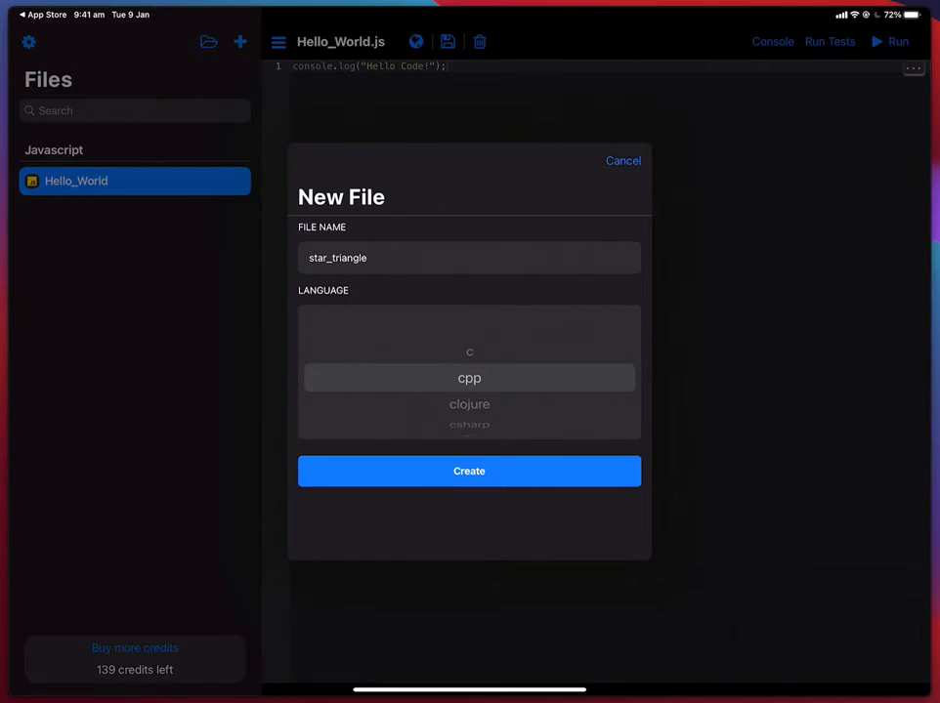
left_click(469, 471)
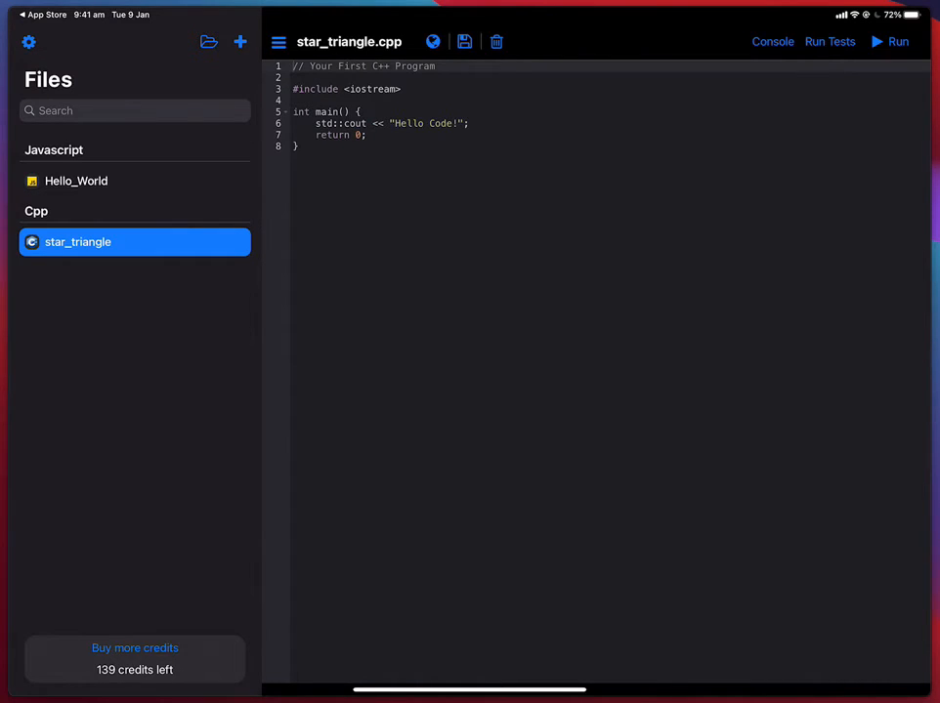
left_click(898, 41)
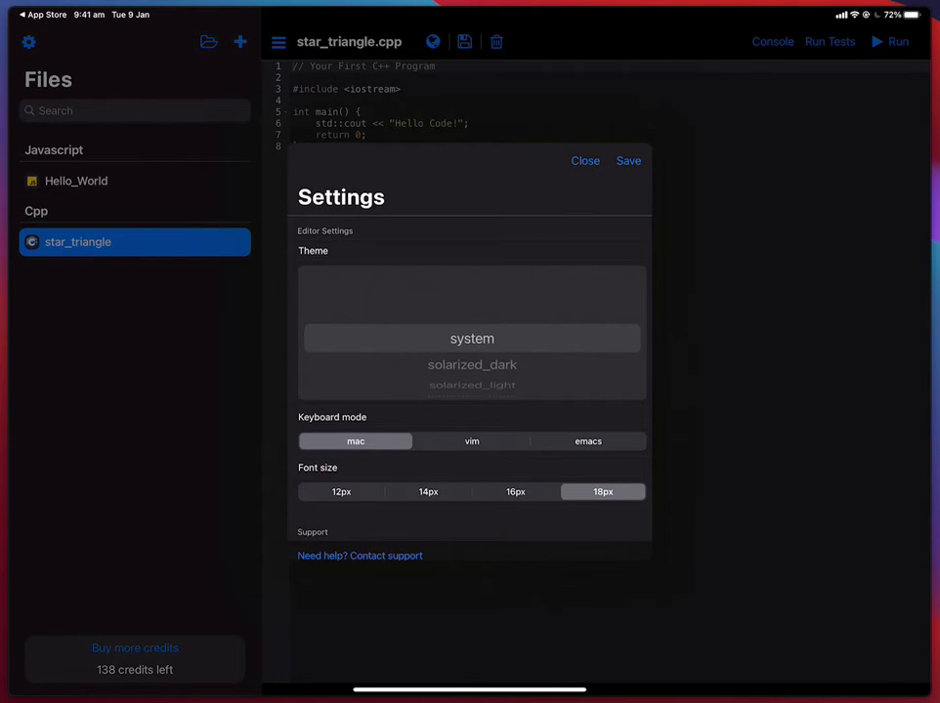
Step: Dismiss the editor settings so the star-triangle C code can be written in the editor
left_click(586, 160)
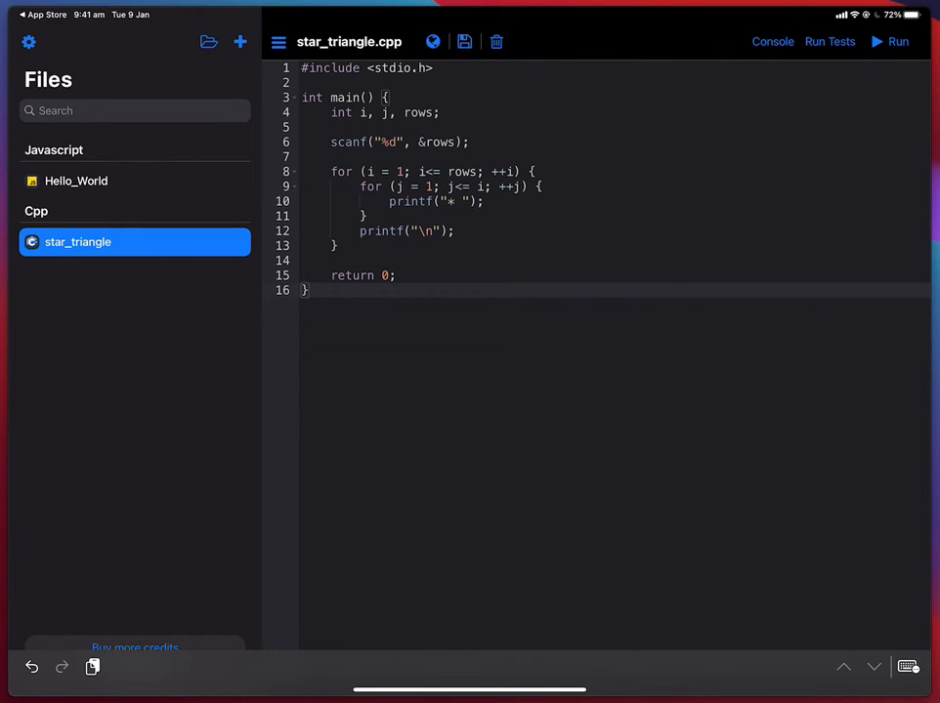
Step: Run star_triangle.cpp with stdin 5, printing a five-row star triangle, and return to the editor
left_click(899, 41)
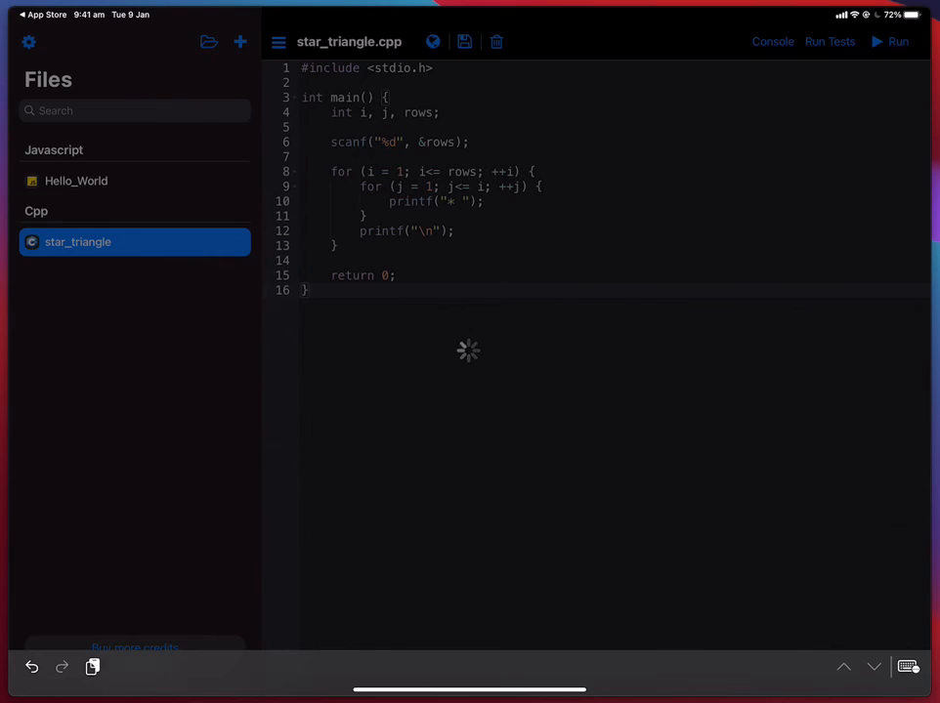
left_click(899, 41)
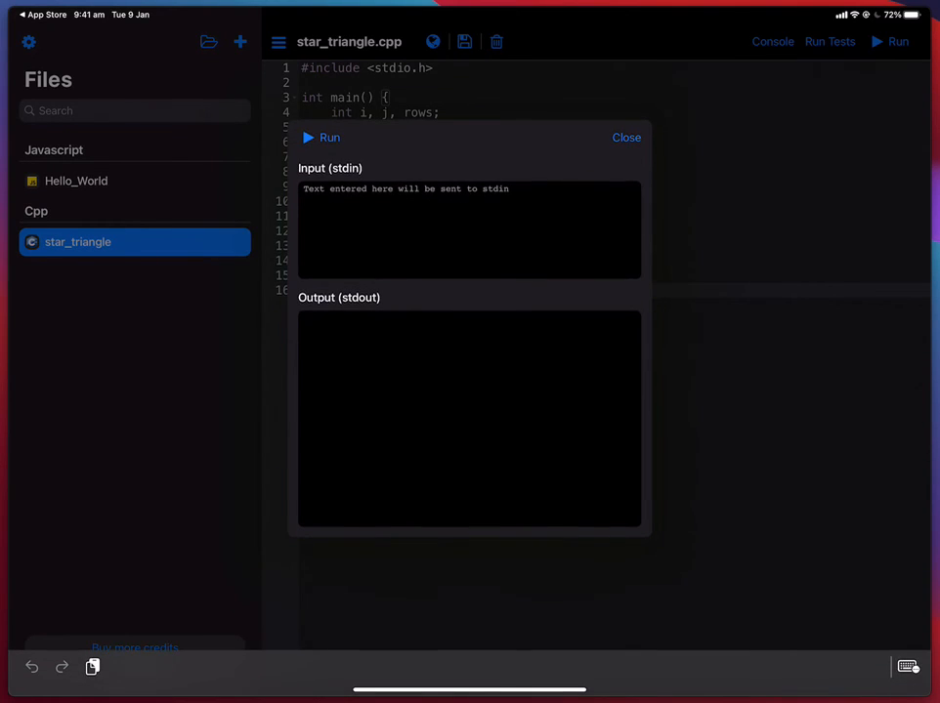
type("5")
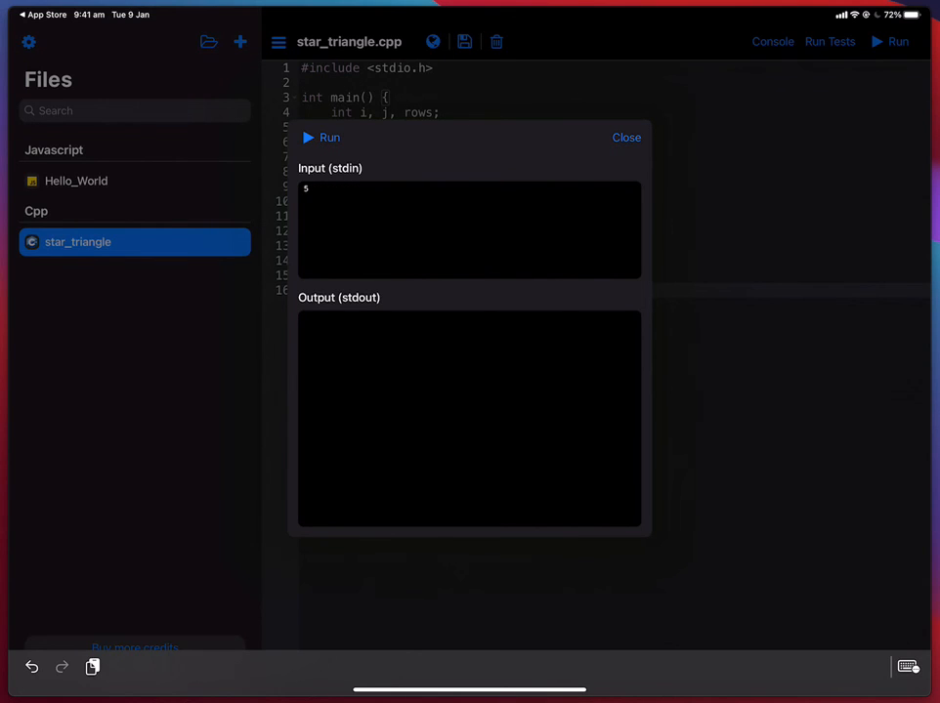
left_click(328, 137)
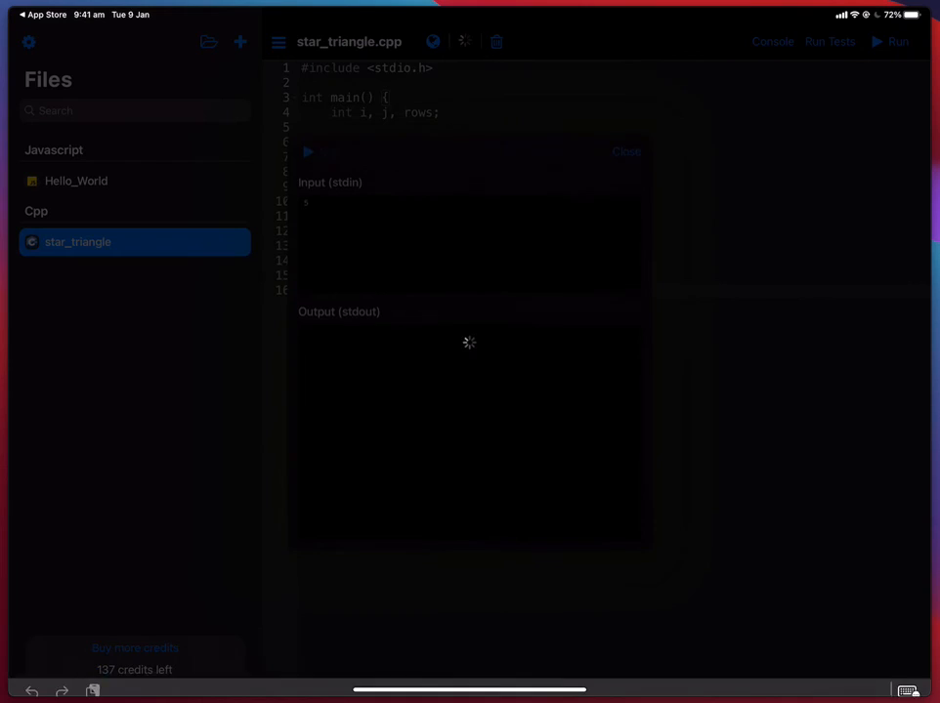
left_click(320, 161)
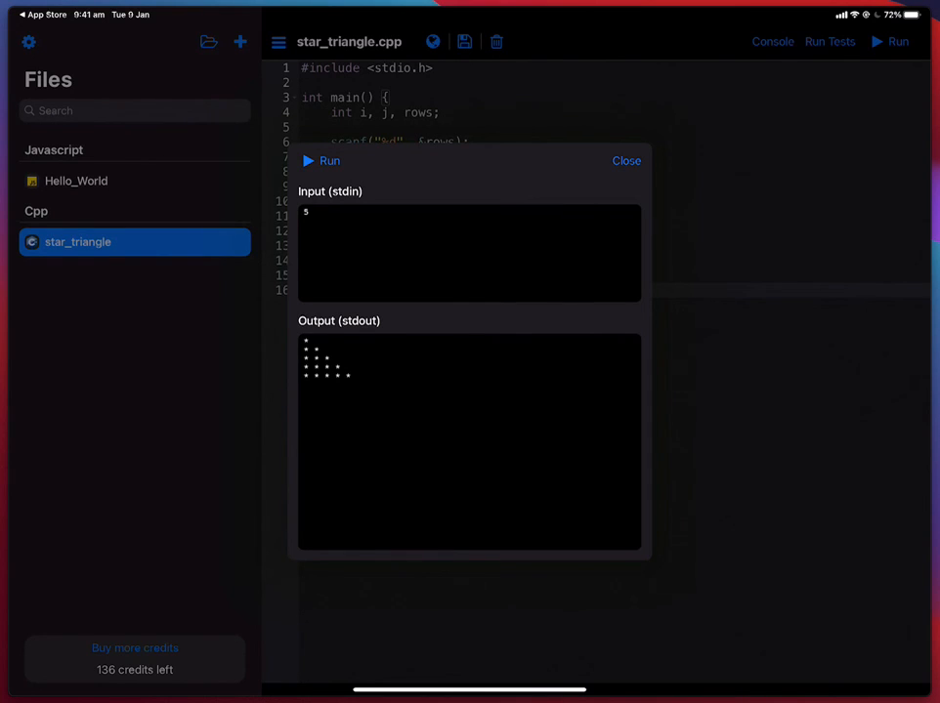
left_click(625, 160)
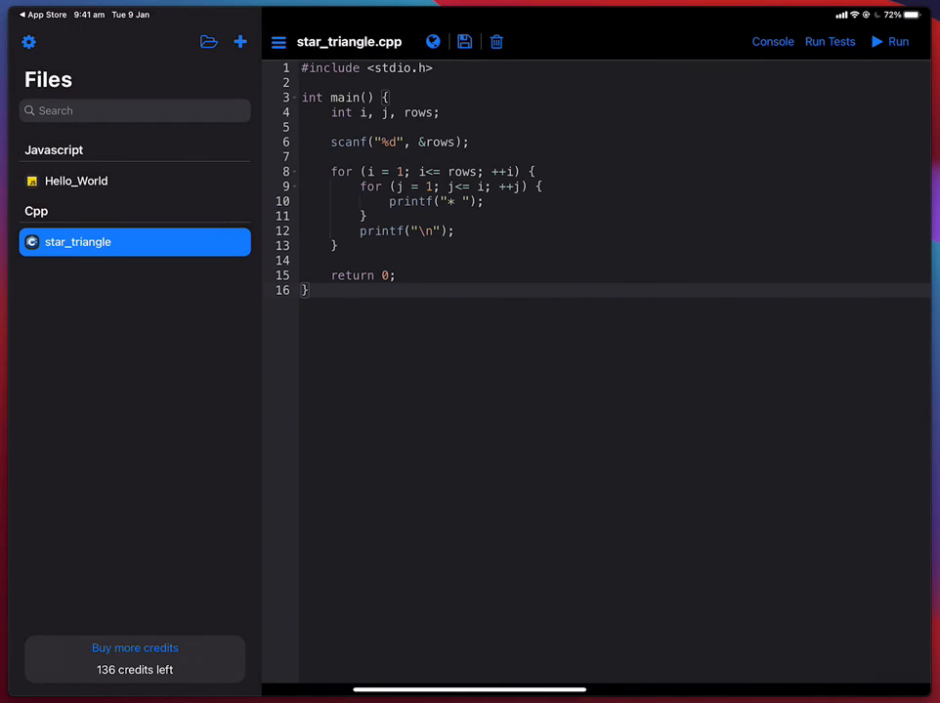